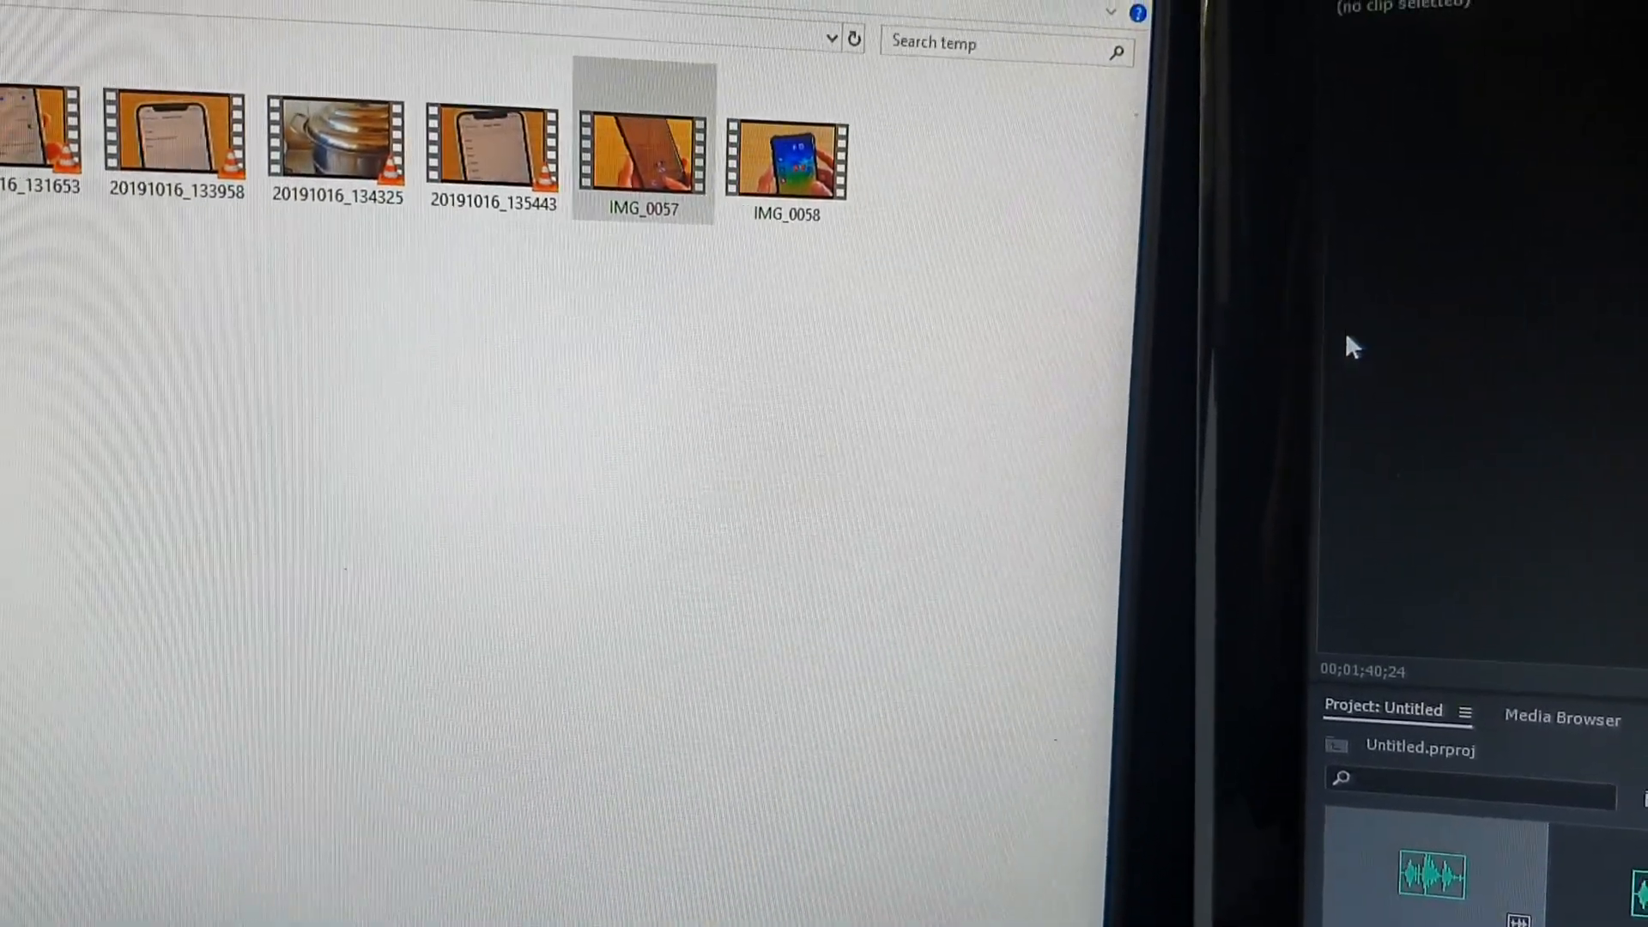
# Under Settings > Camera > Formats, change capture from High Efficiency to Most Compatible
pyautogui.click(642, 142)
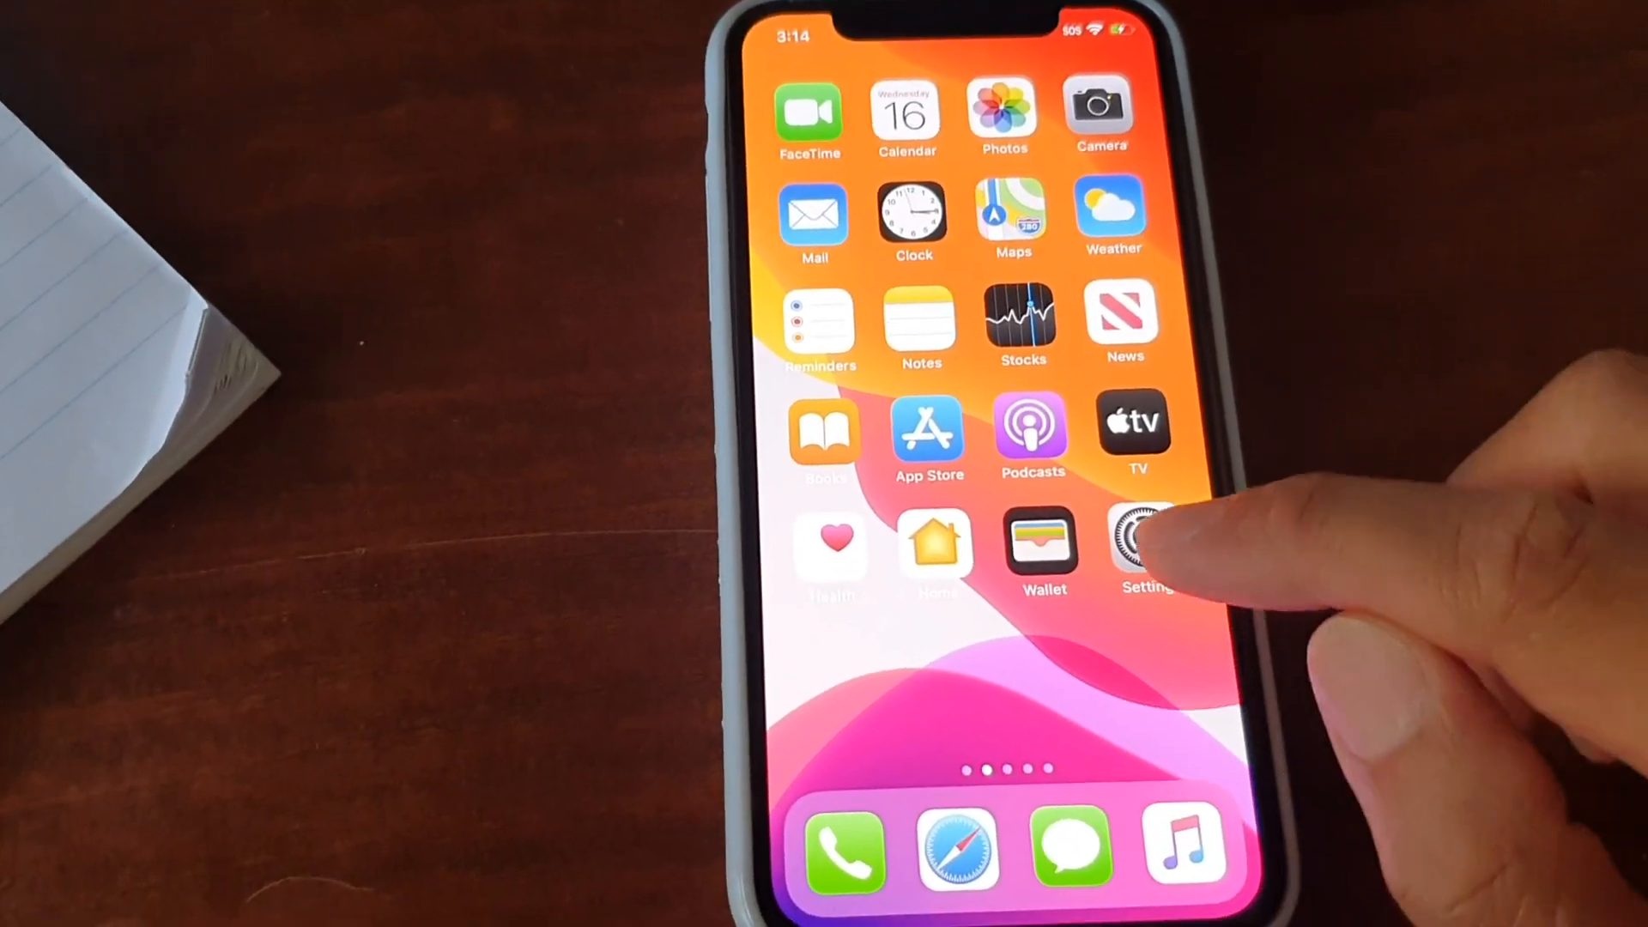
pyautogui.click(1136, 538)
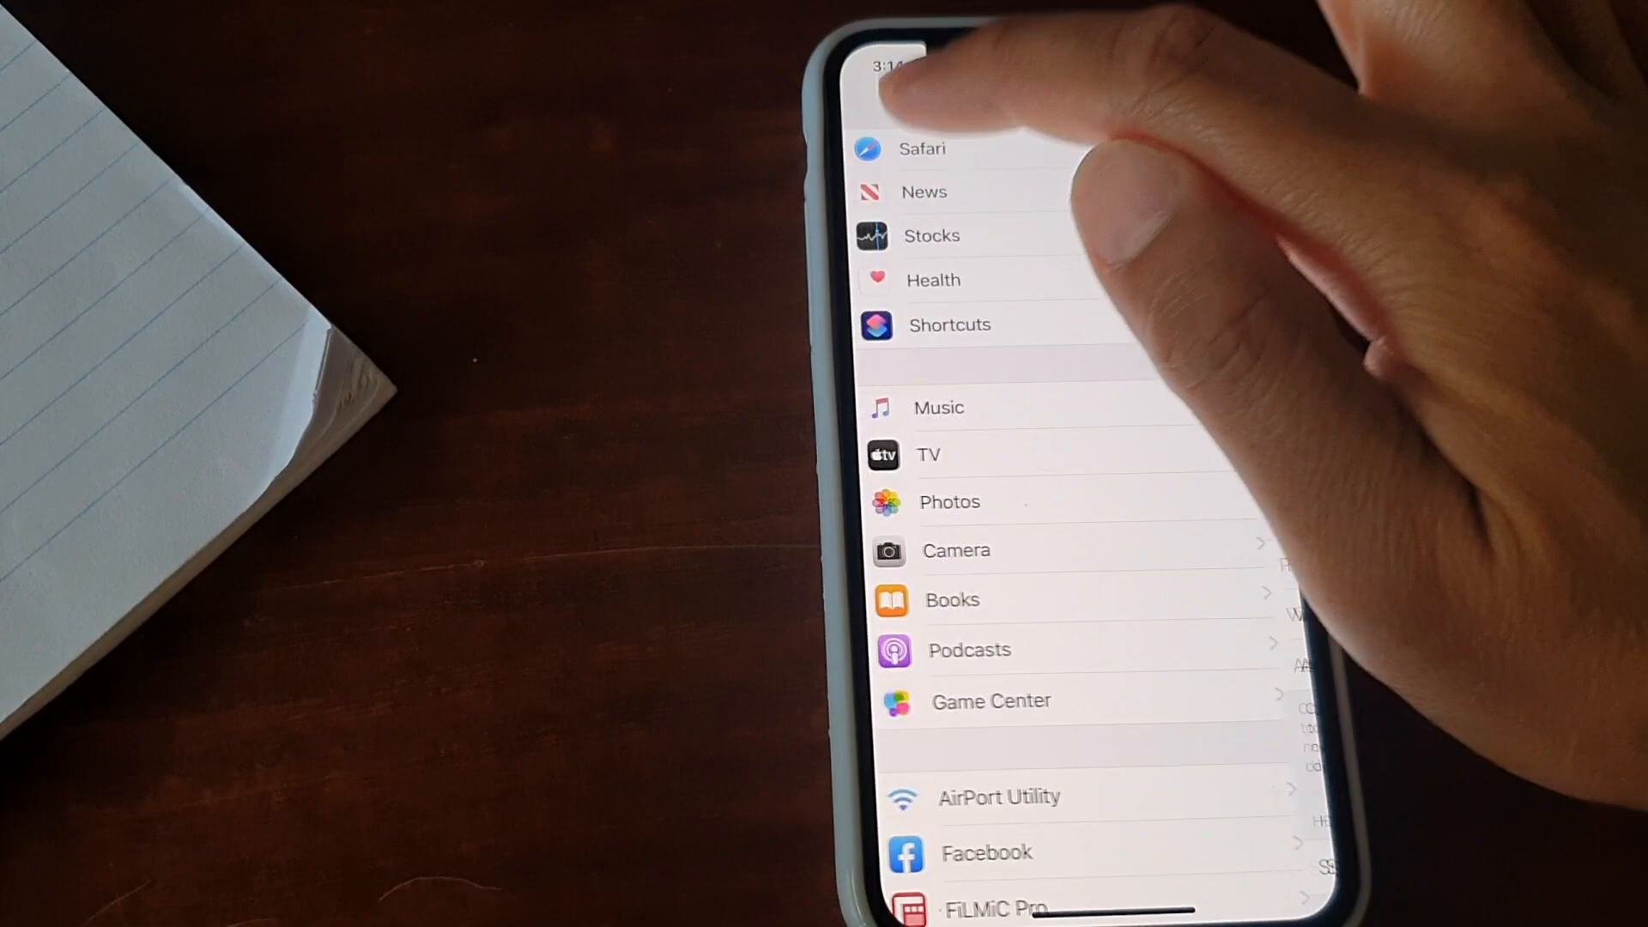
pyautogui.click(955, 549)
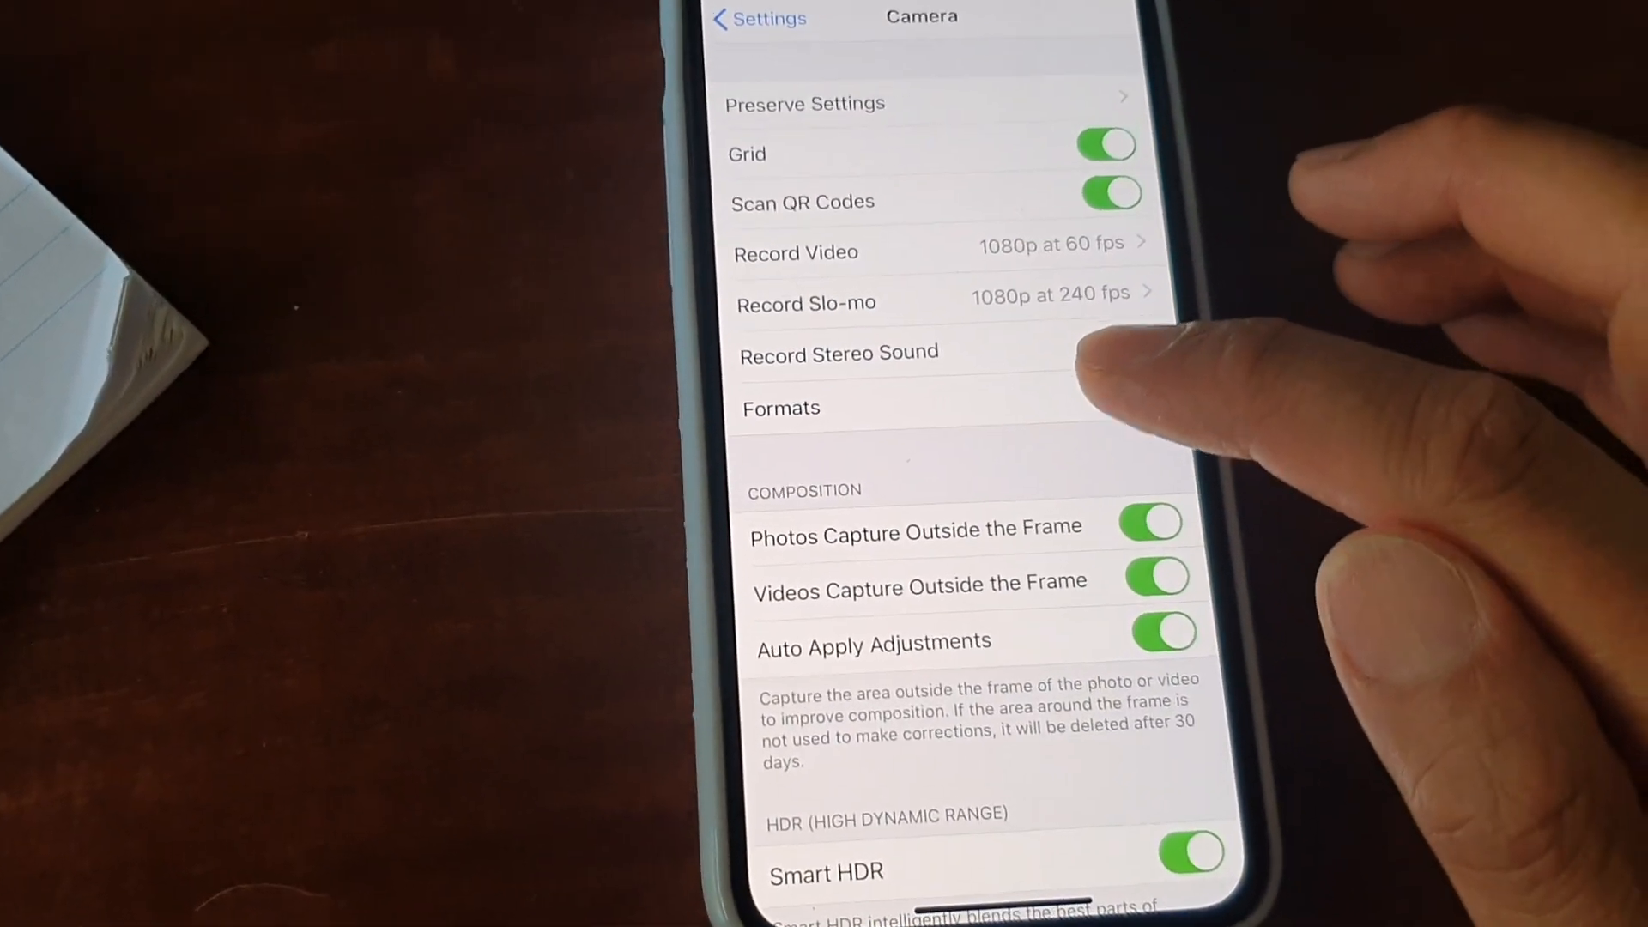
pyautogui.click(780, 408)
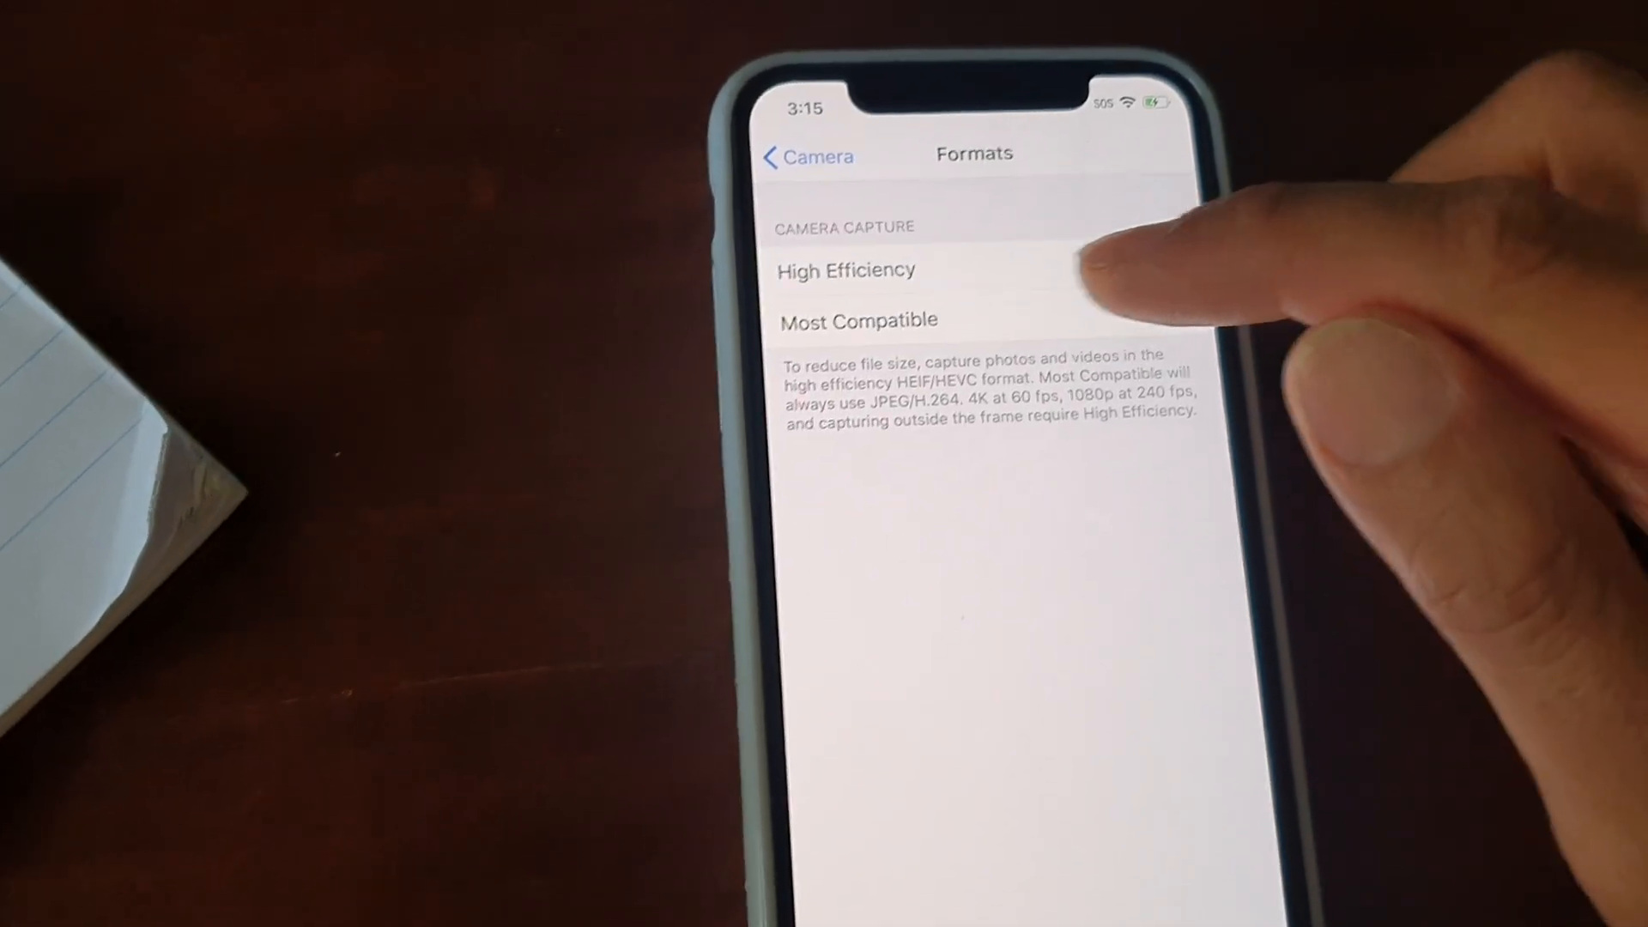
pyautogui.click(858, 320)
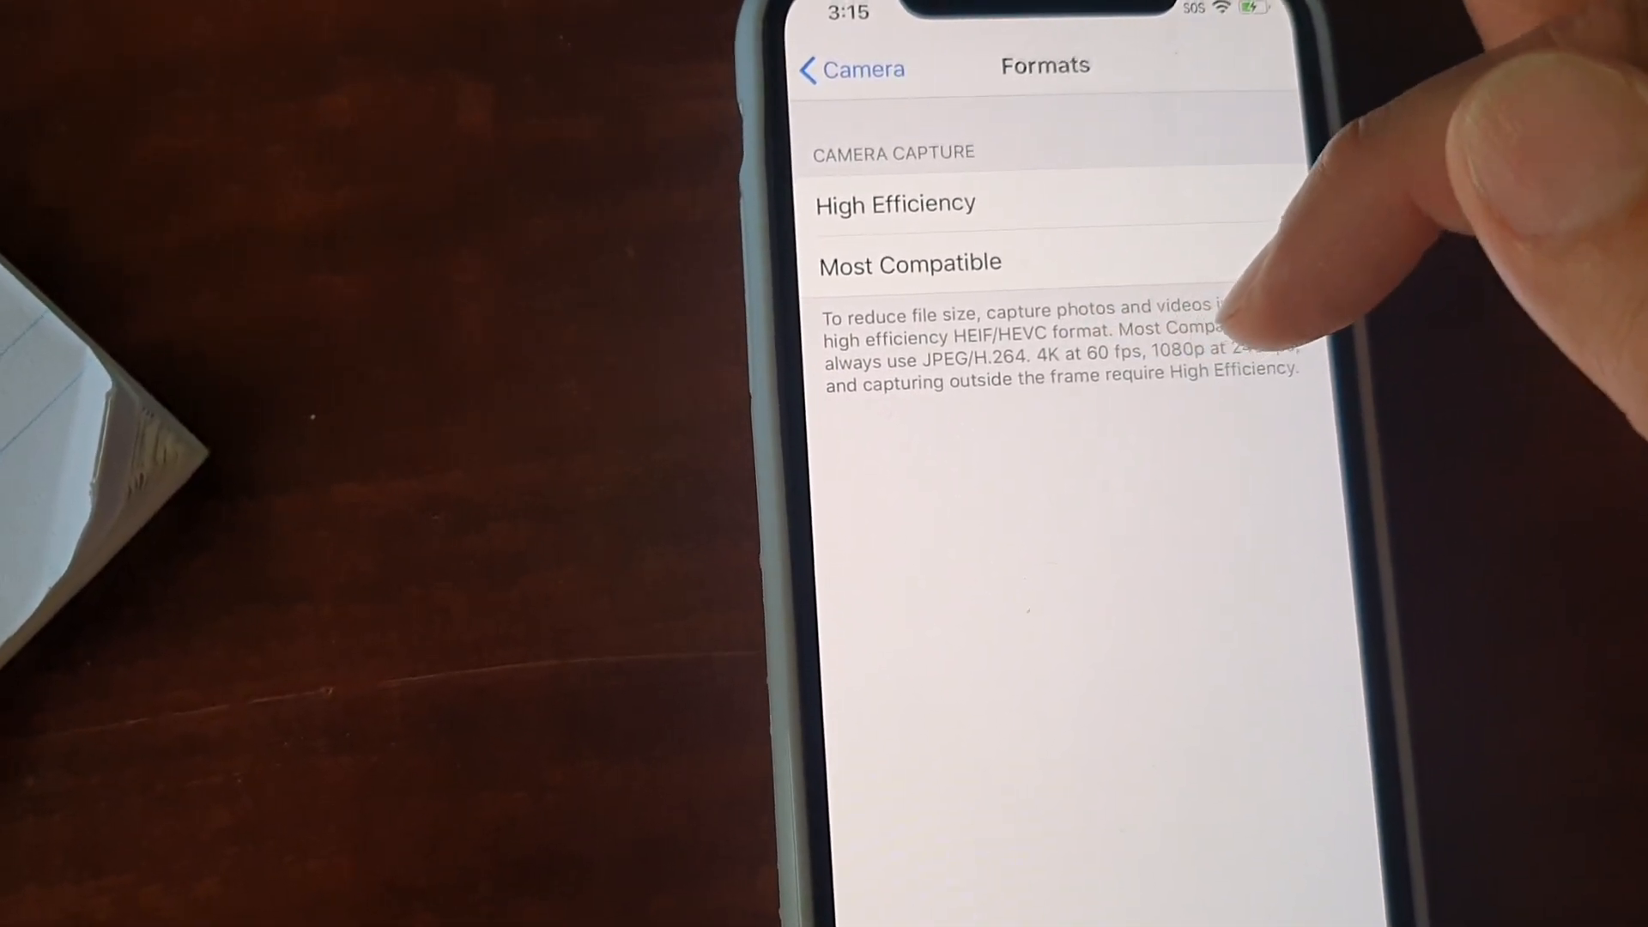
pyautogui.click(908, 263)
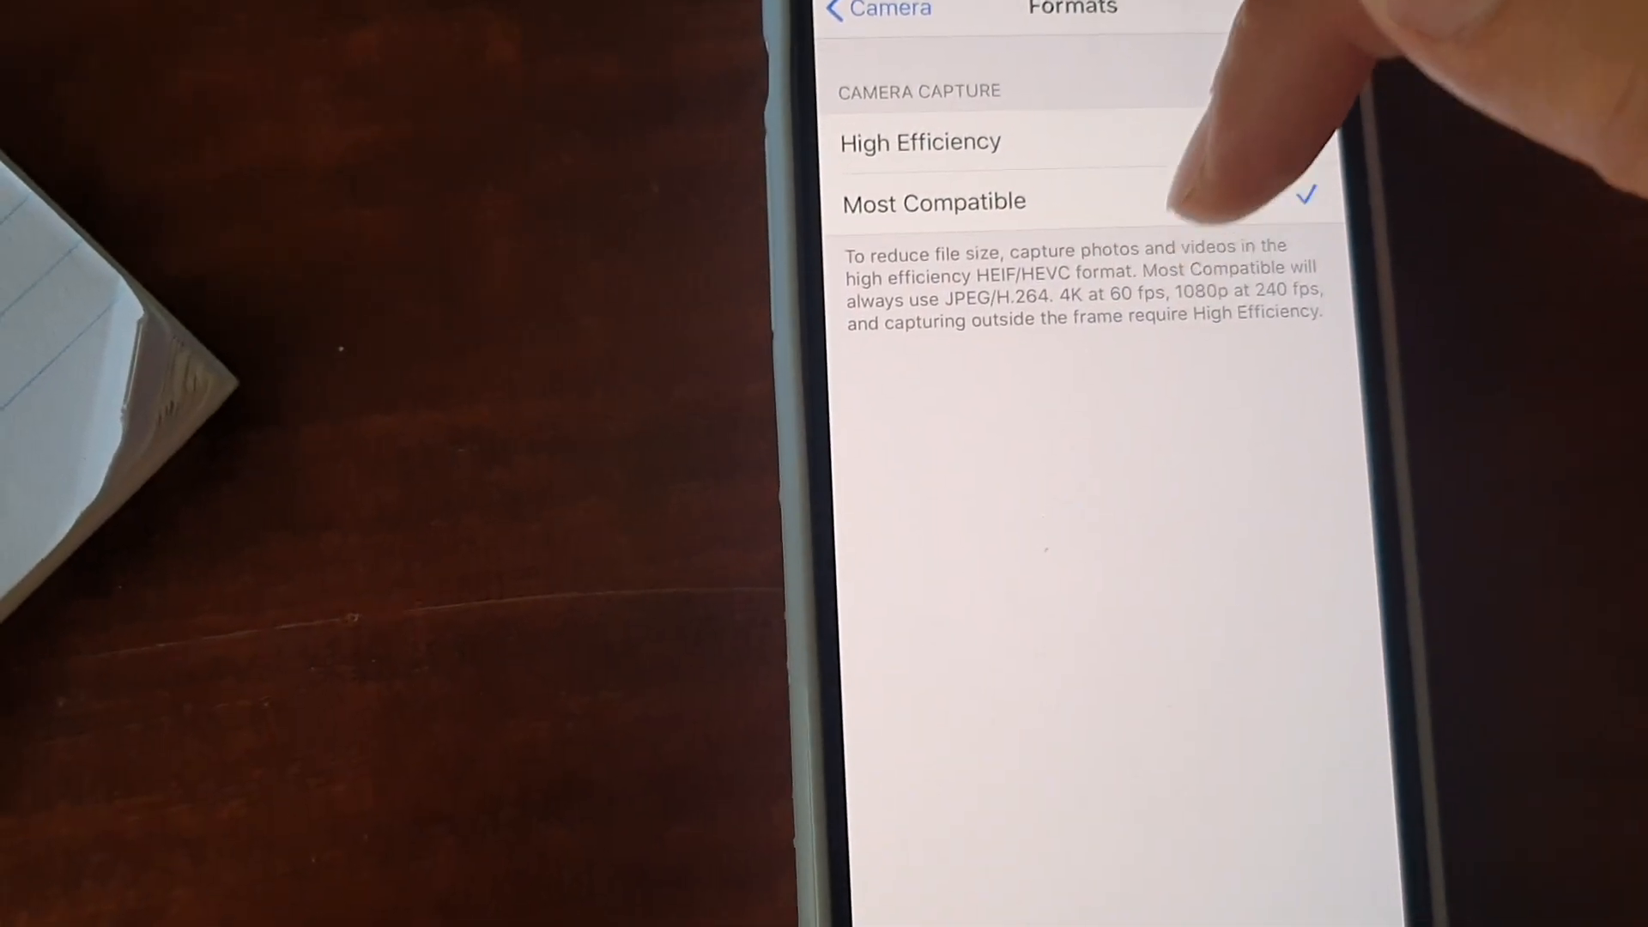